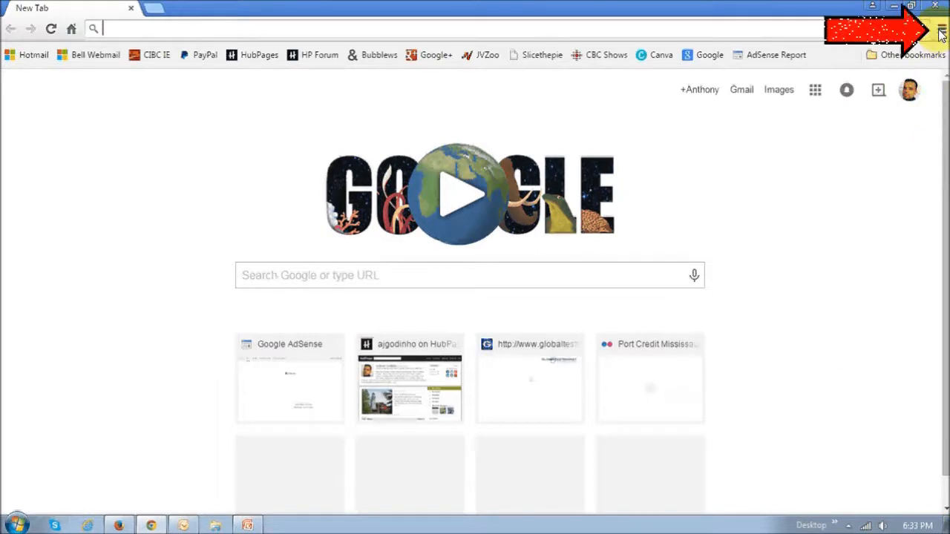
Step: Open Chrome's Settings page from the browser's main menu
left_click(940, 28)
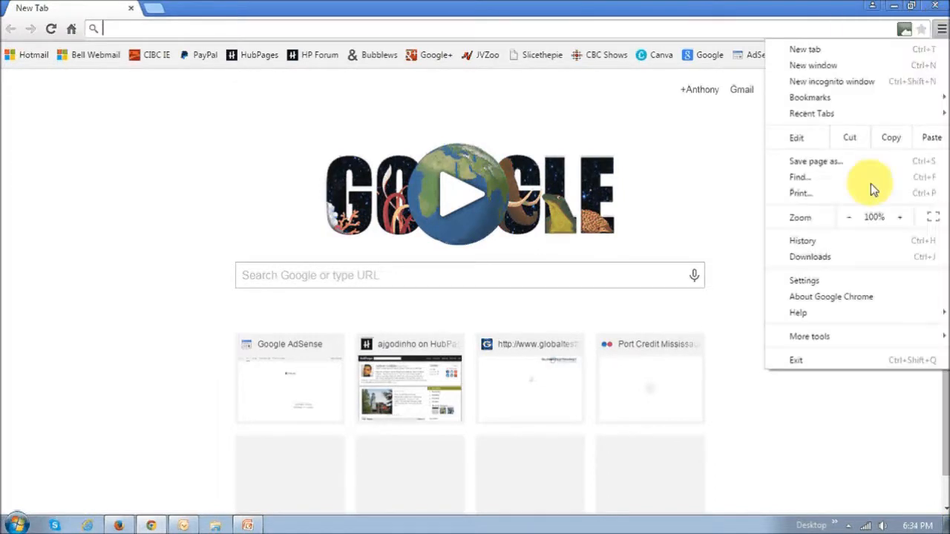
mouse_move(839, 286)
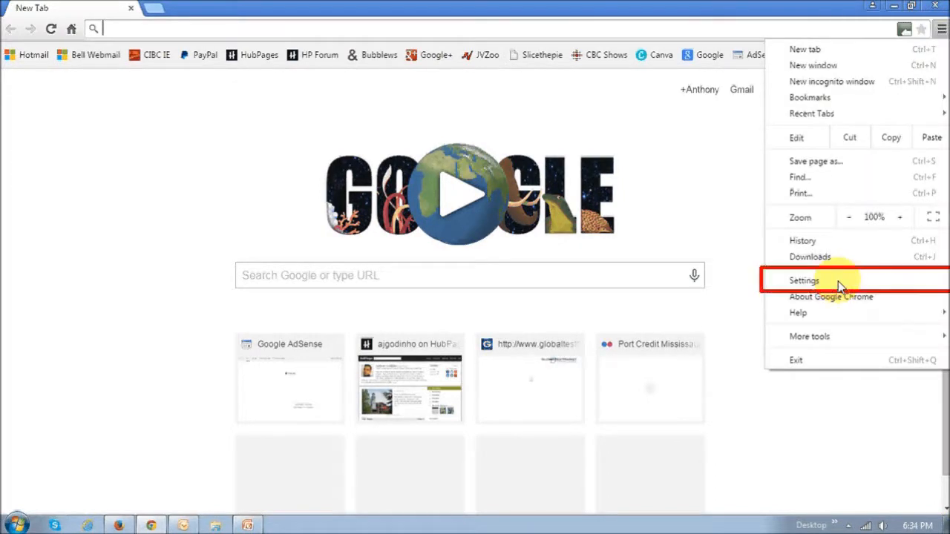
left_click(803, 280)
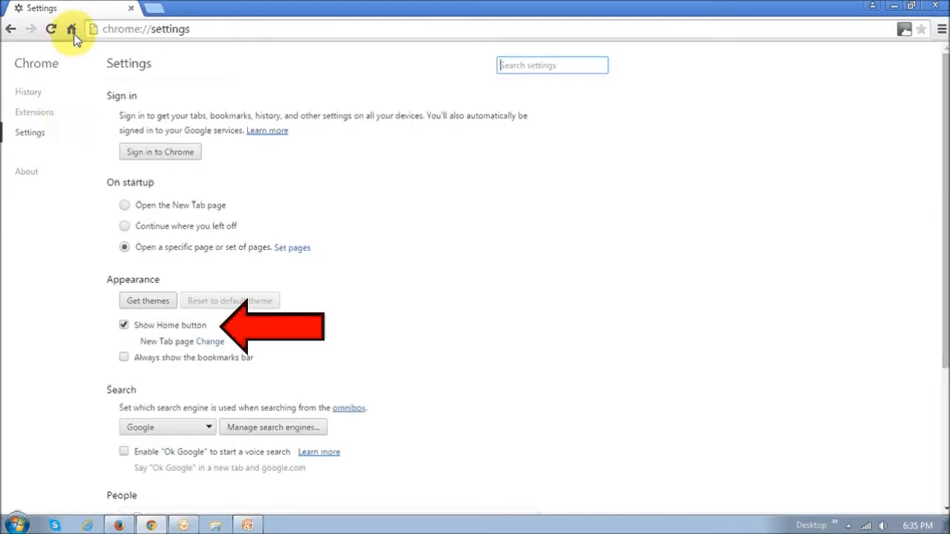
mouse_move(219, 363)
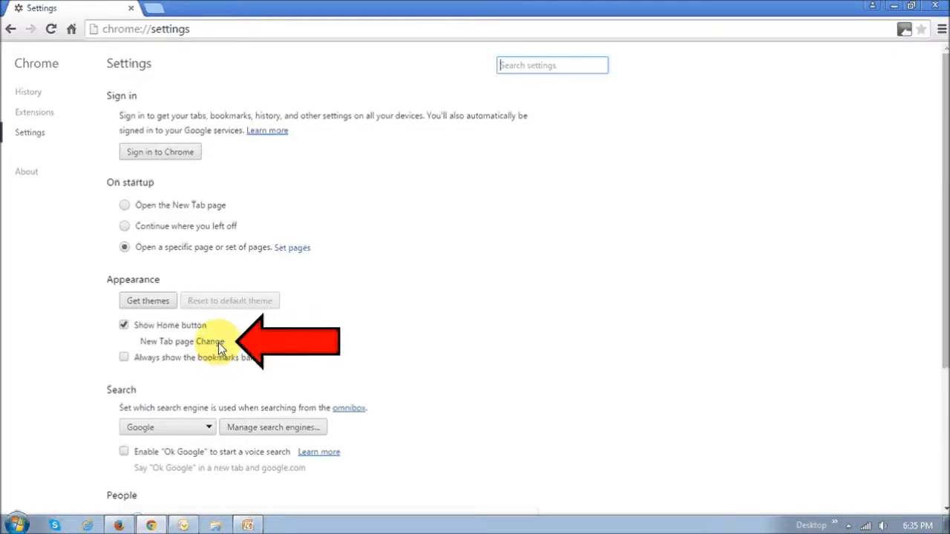
left_click(209, 341)
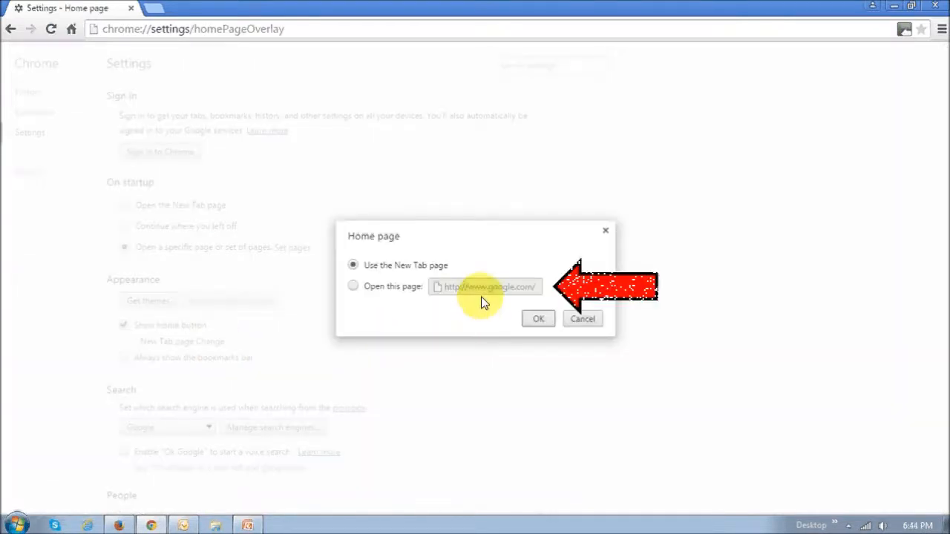
left_click(352, 287)
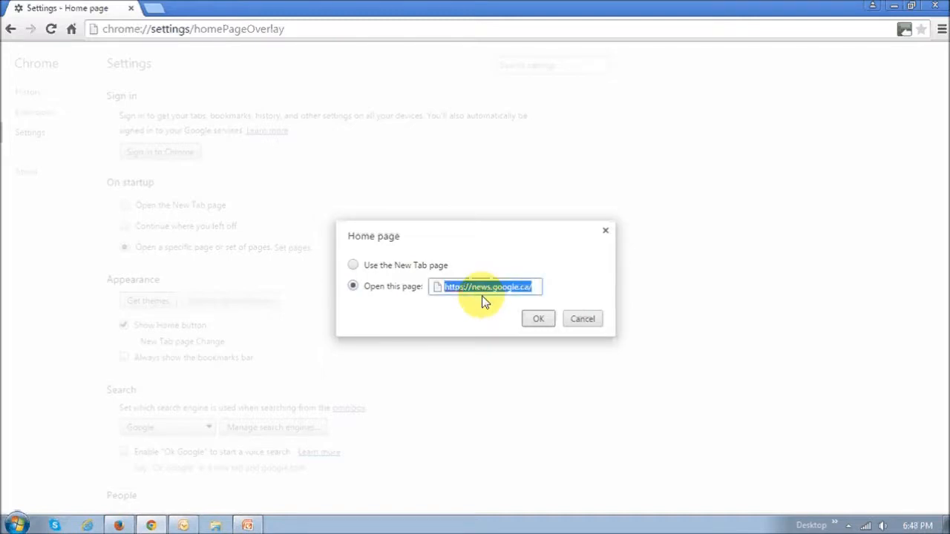
mouse_move(503, 302)
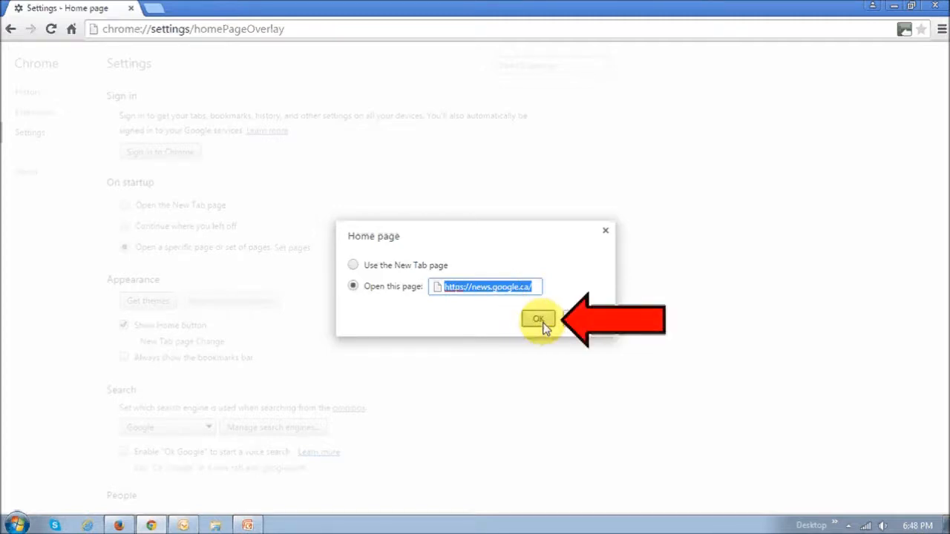
left_click(538, 318)
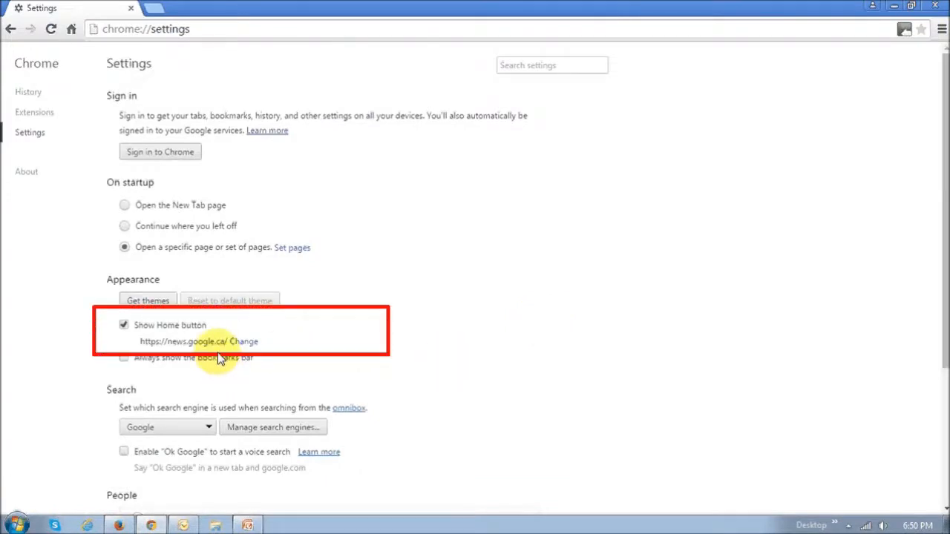
mouse_move(226, 343)
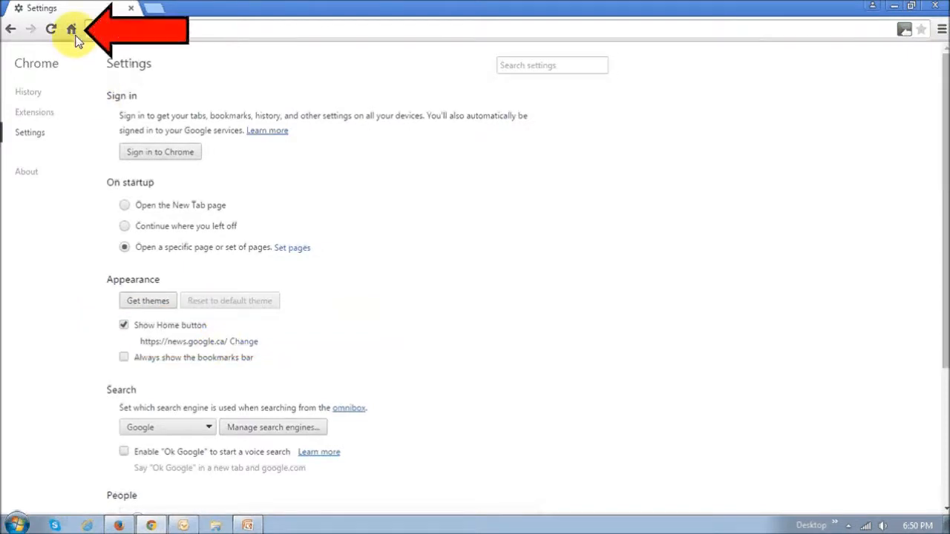
left_click(71, 28)
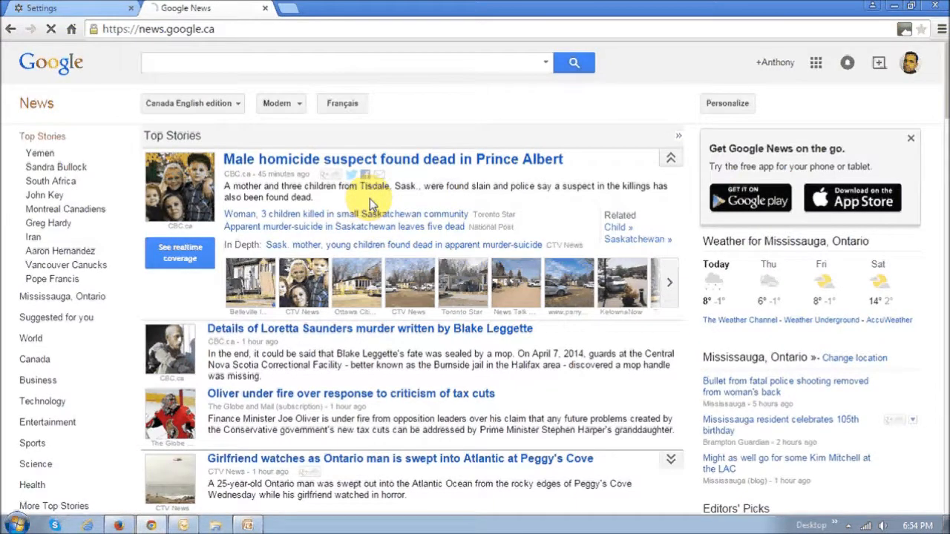
left_click(67, 8)
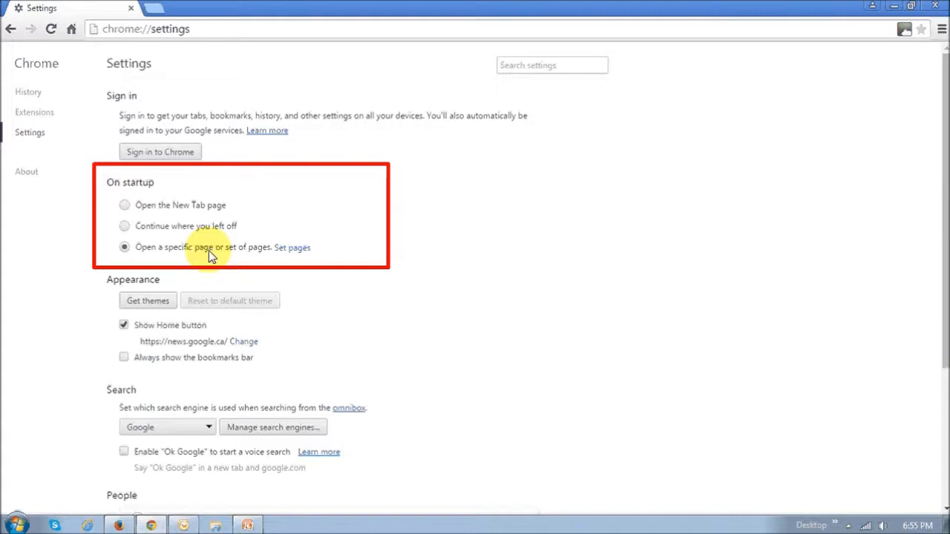
mouse_move(297, 255)
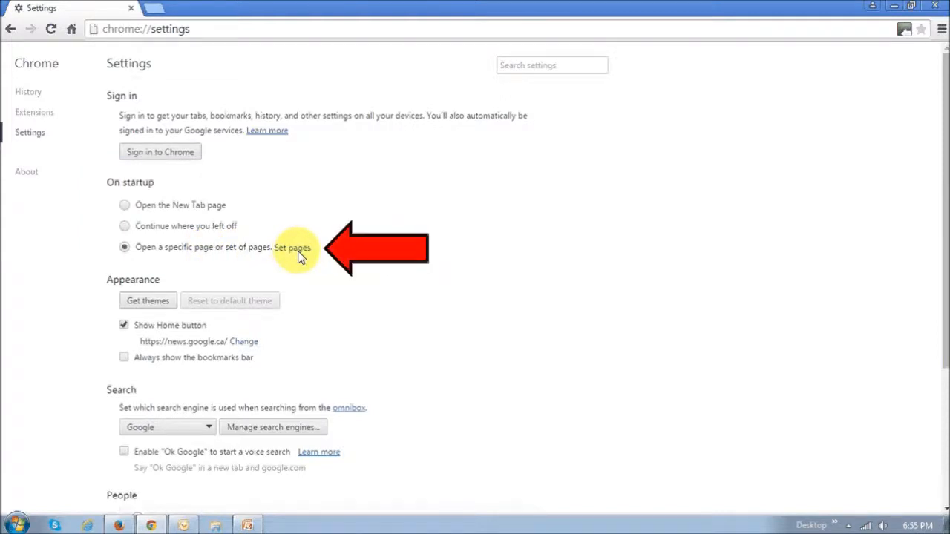
left_click(292, 247)
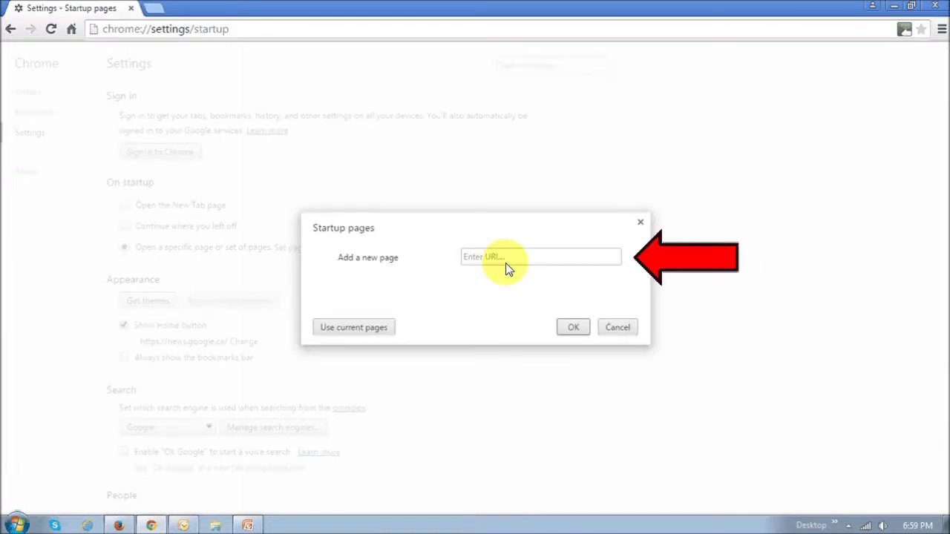
type("https://news.google.ca/")
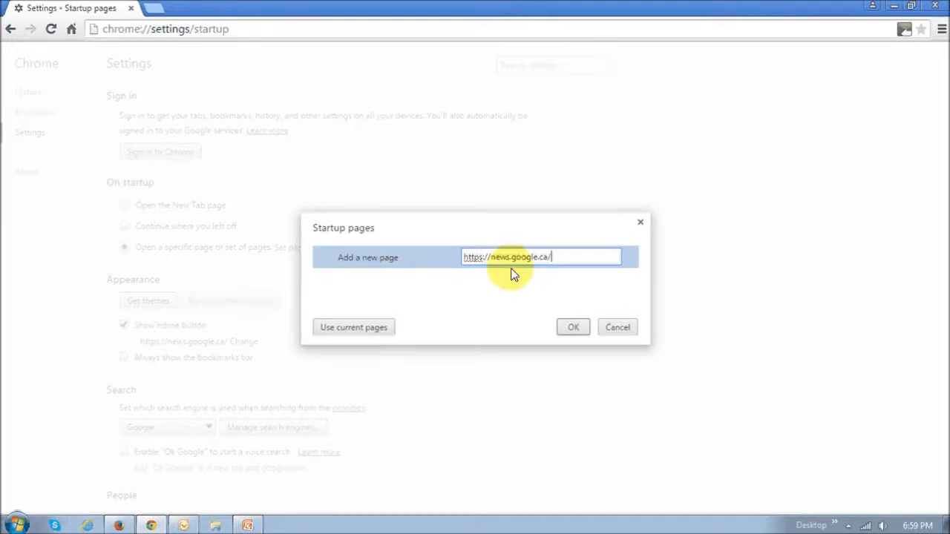
mouse_move(530, 271)
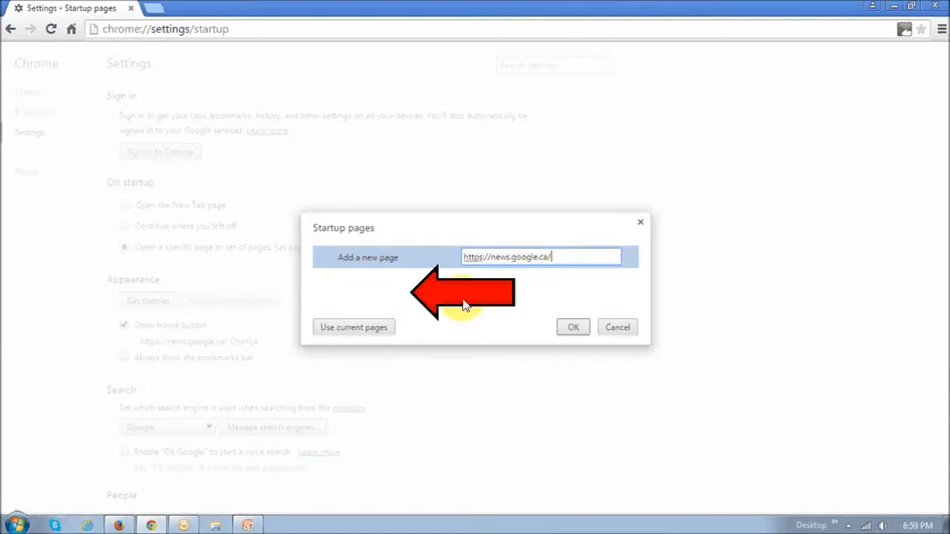
mouse_move(563, 354)
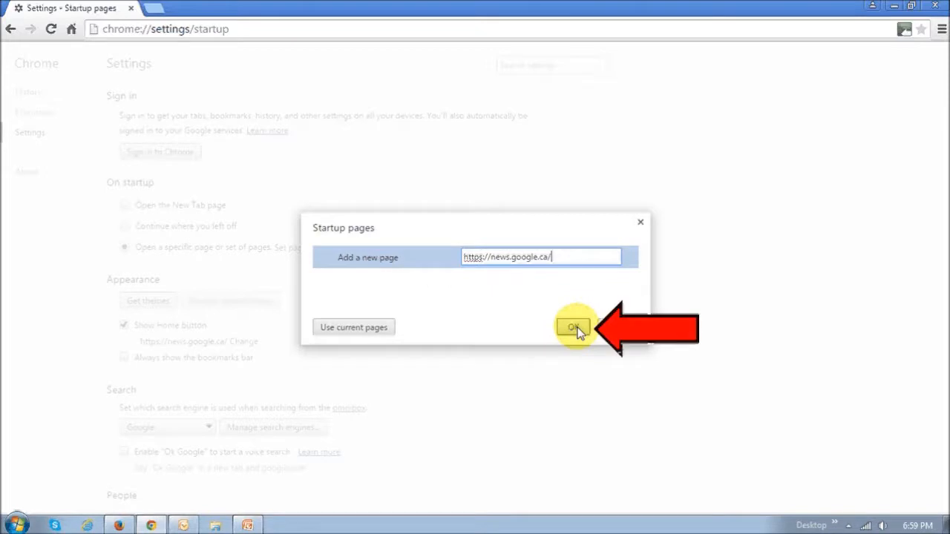
left_click(573, 327)
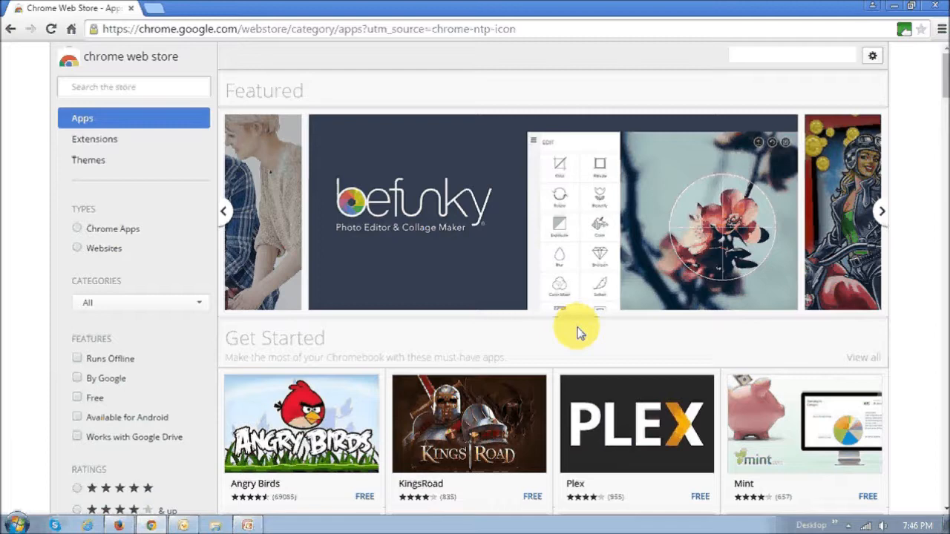
mouse_move(520, 290)
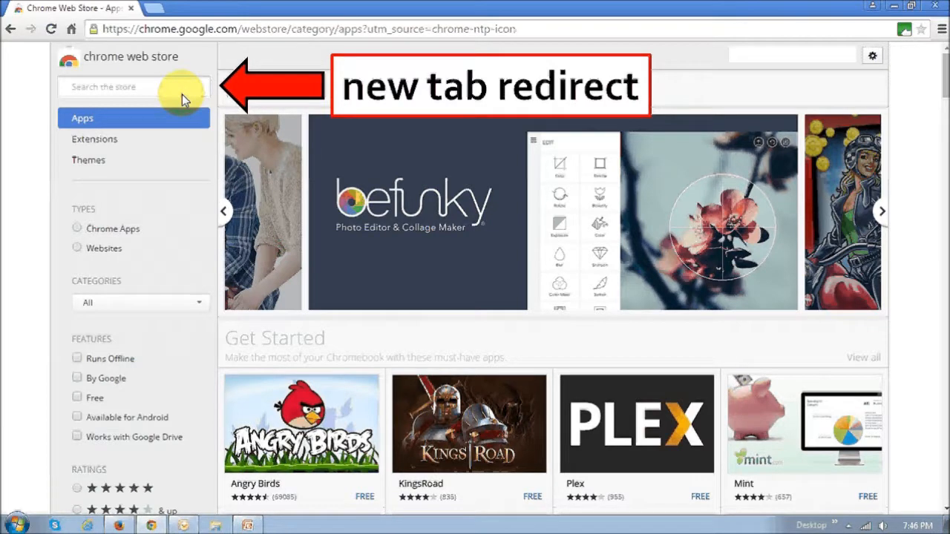
Step: Search the Chrome Web Store for 'new tab redirect'
type("new tab redirect")
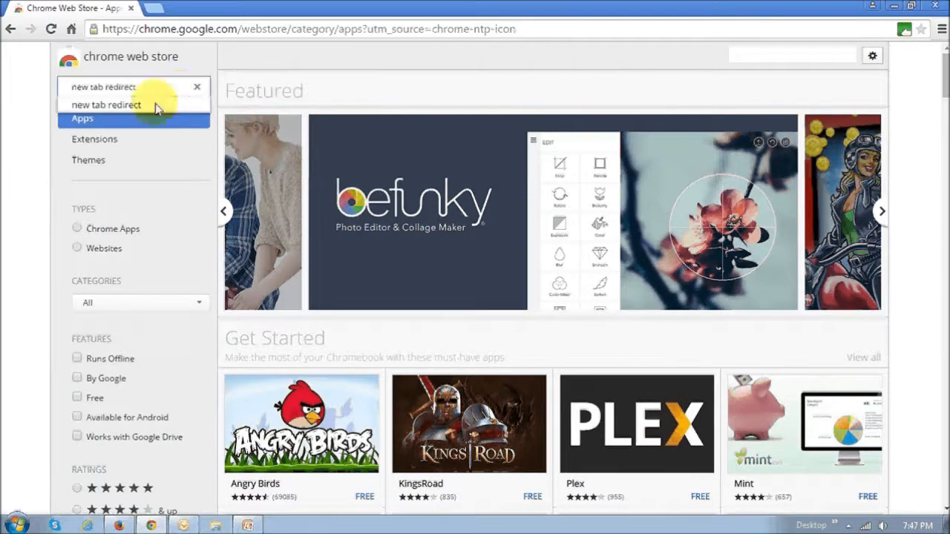
left_click(106, 105)
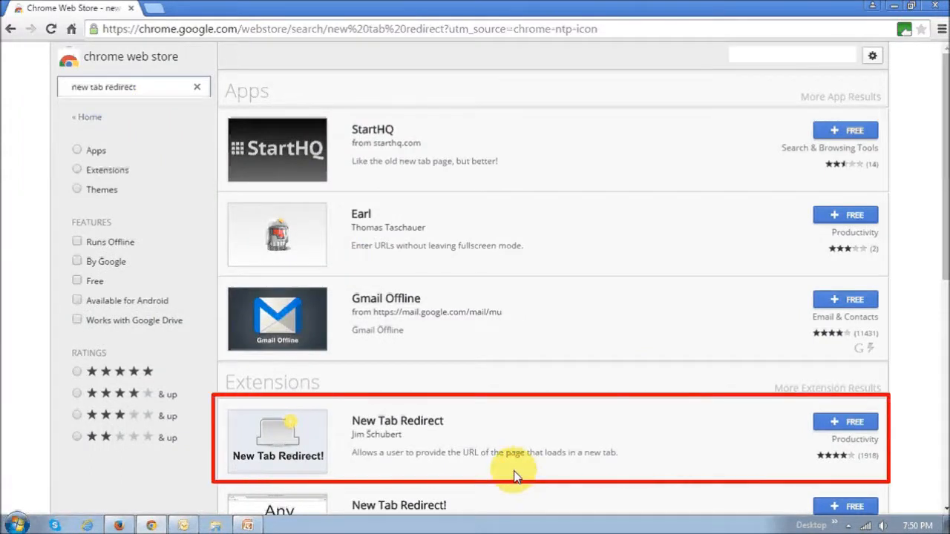
mouse_move(497, 471)
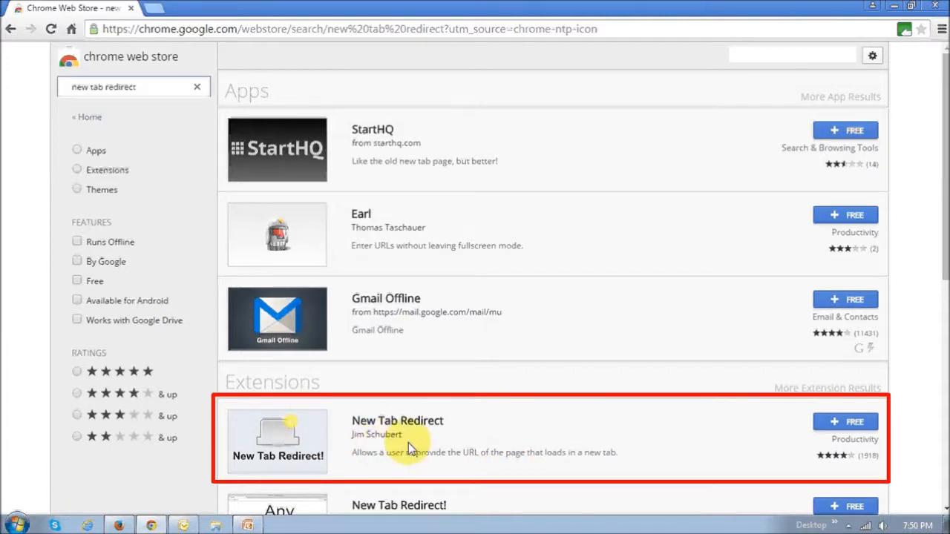
mouse_move(590, 464)
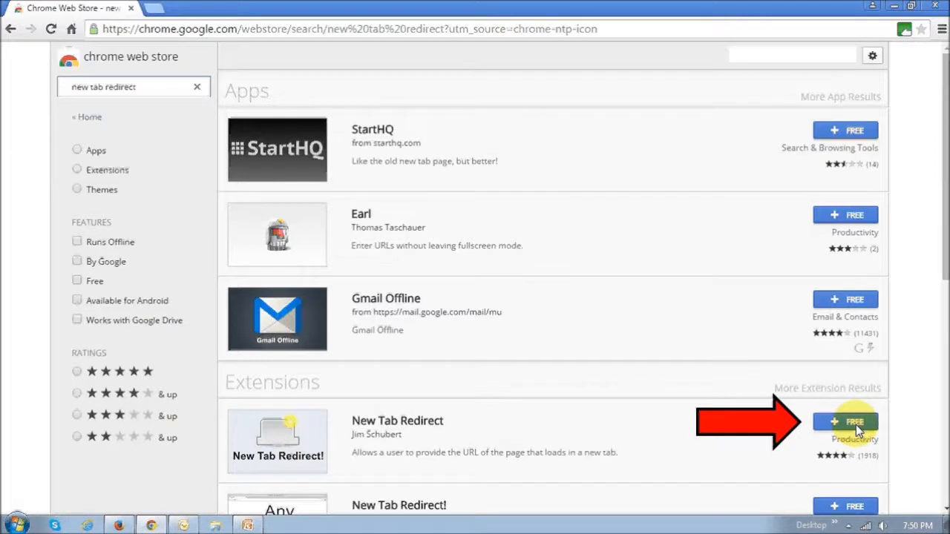
Step: Add New Tab Redirect to Chrome, then view the installed extensions list
left_click(844, 422)
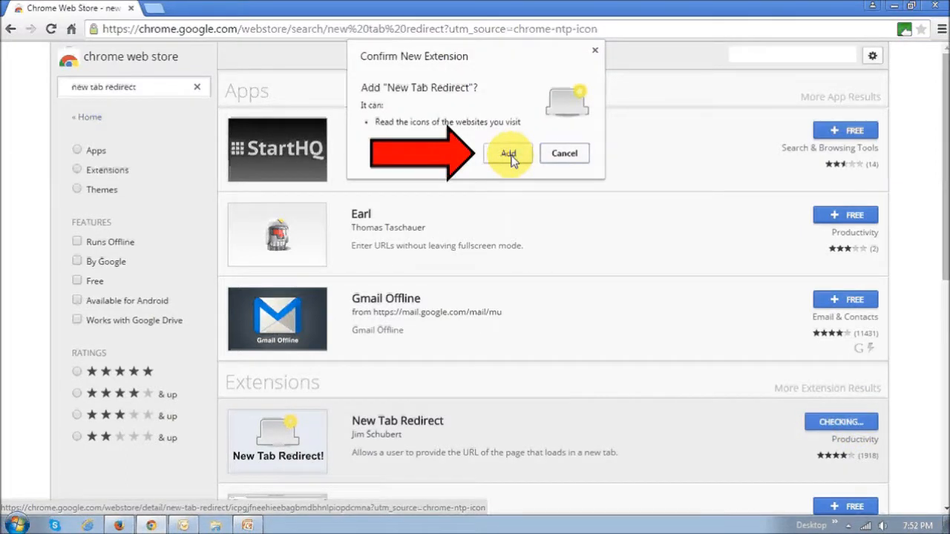
left_click(508, 153)
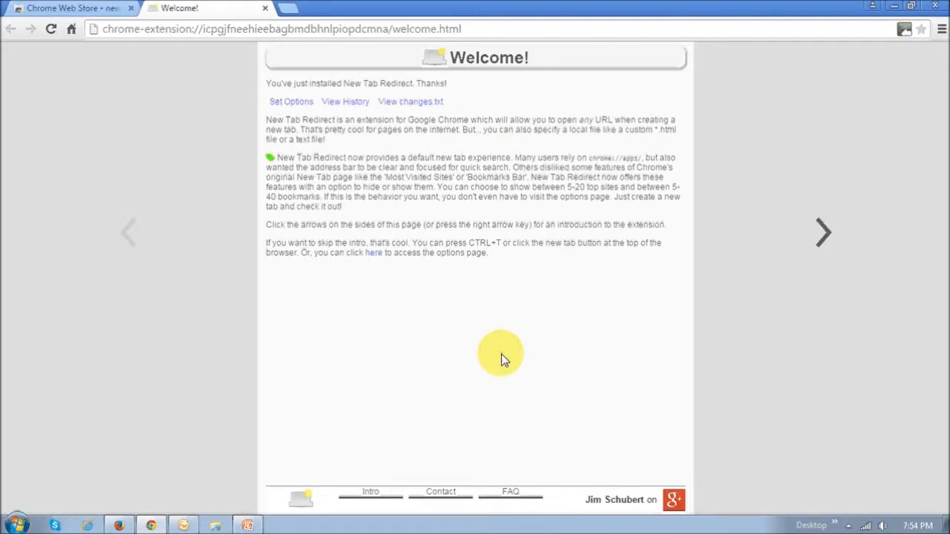
mouse_move(939, 30)
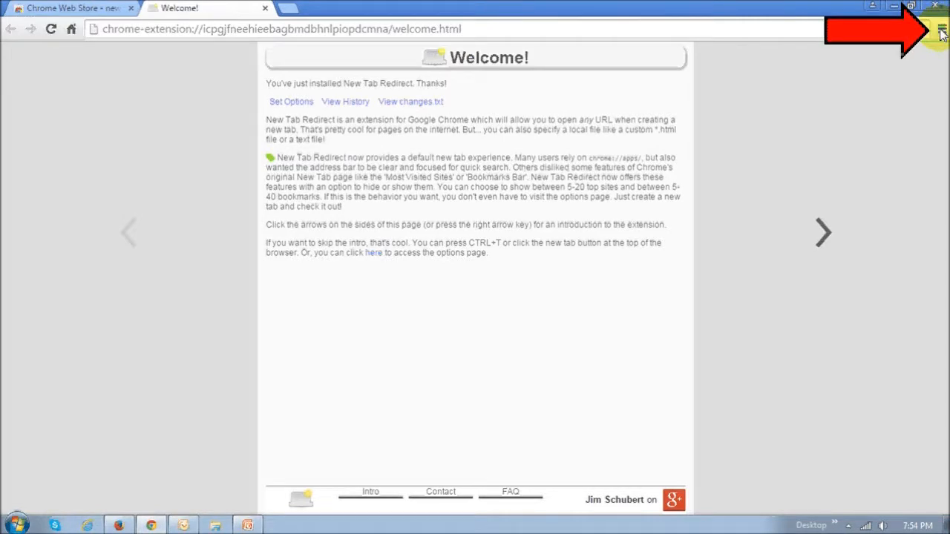
left_click(942, 29)
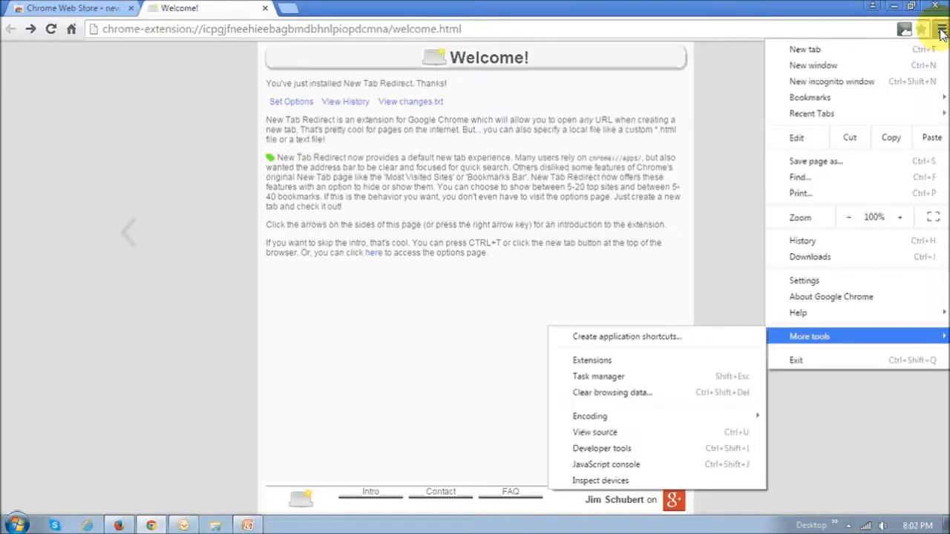
mouse_move(852, 340)
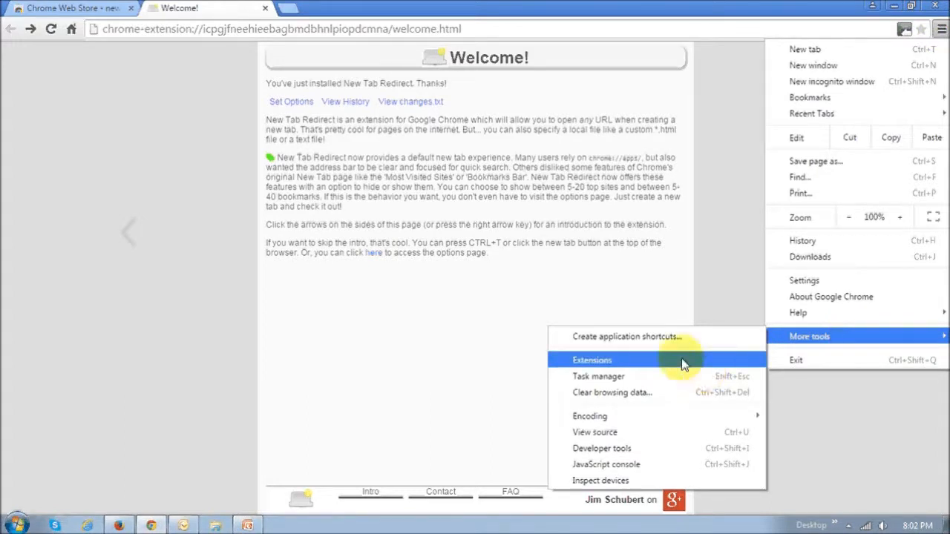
left_click(591, 360)
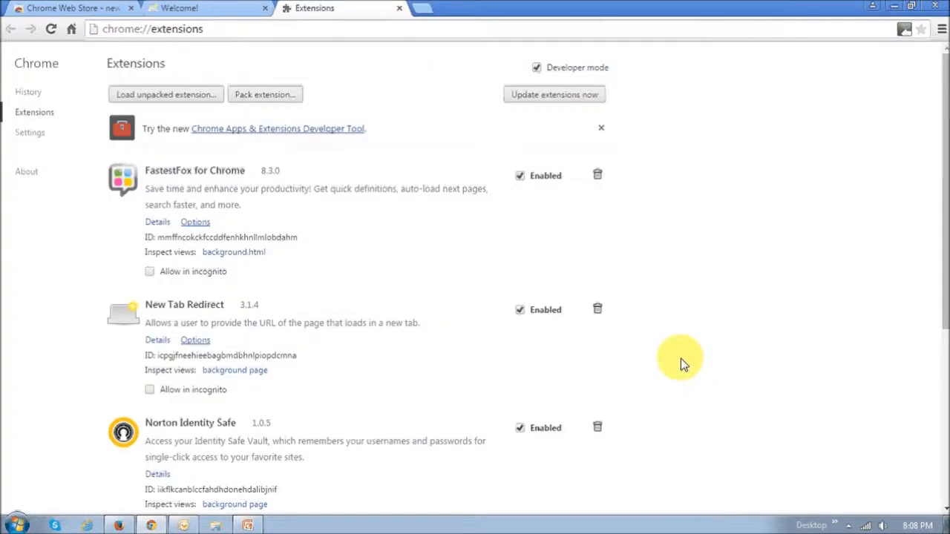
mouse_move(341, 289)
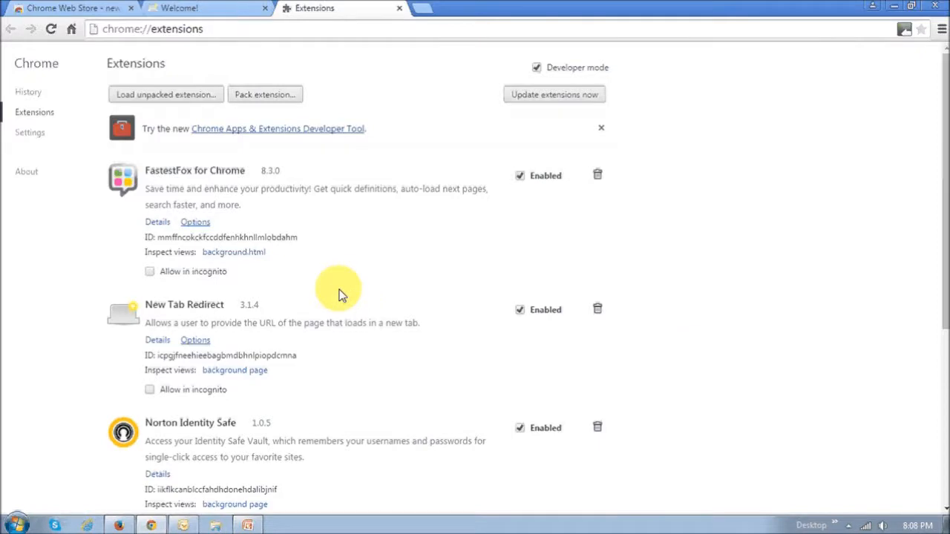
mouse_move(360, 357)
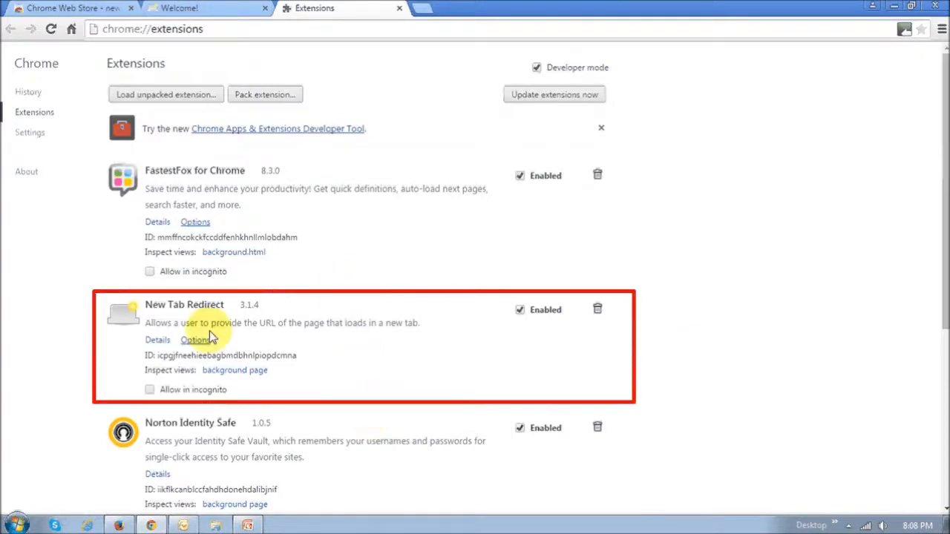
mouse_move(456, 382)
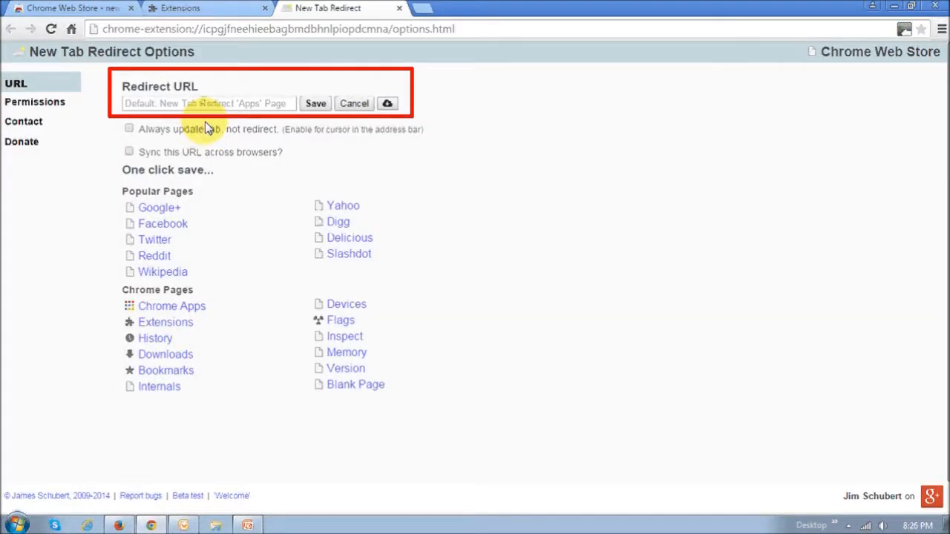
type("https://news.google.ca/")
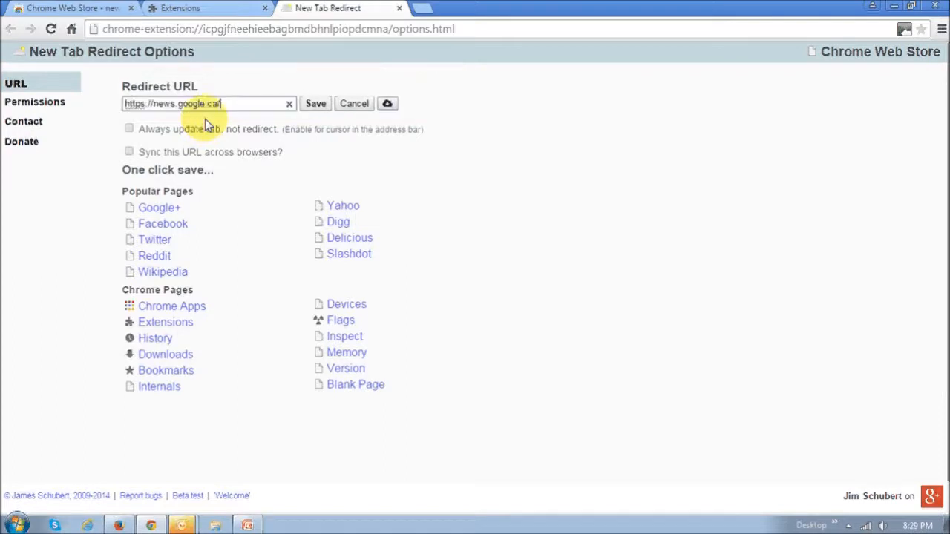
mouse_move(360, 118)
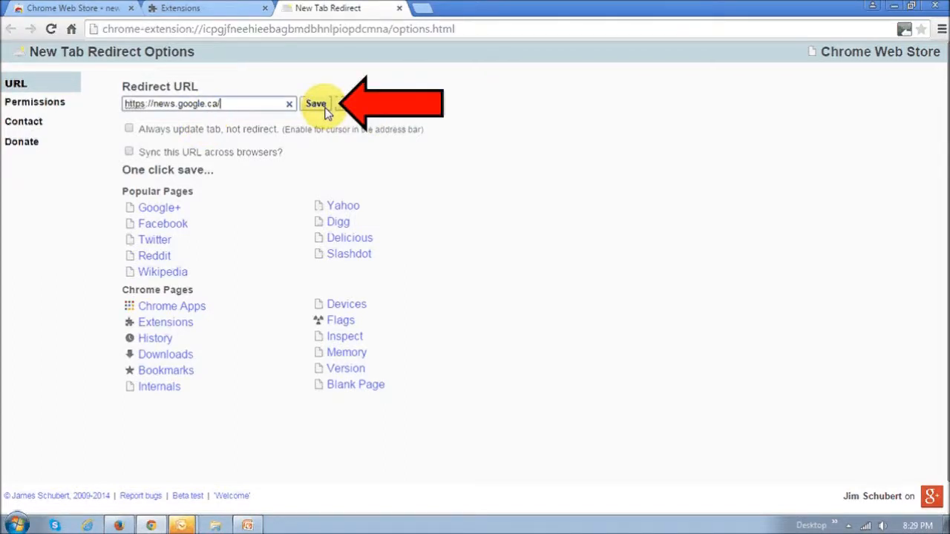
left_click(316, 104)
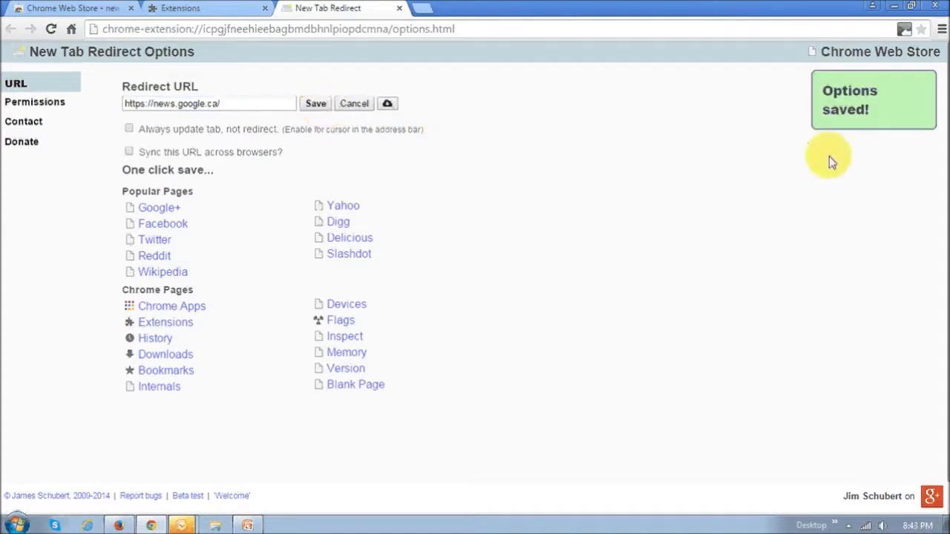
mouse_move(832, 158)
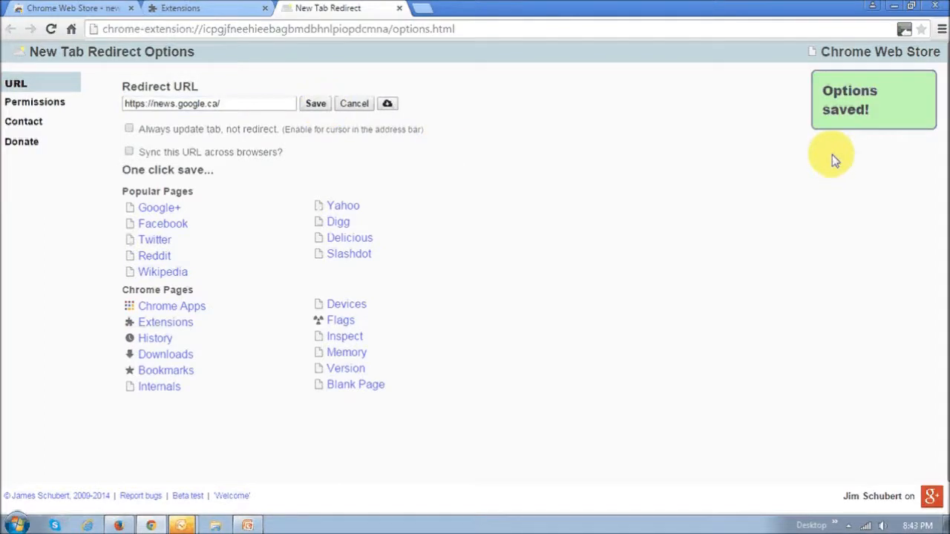
mouse_move(851, 143)
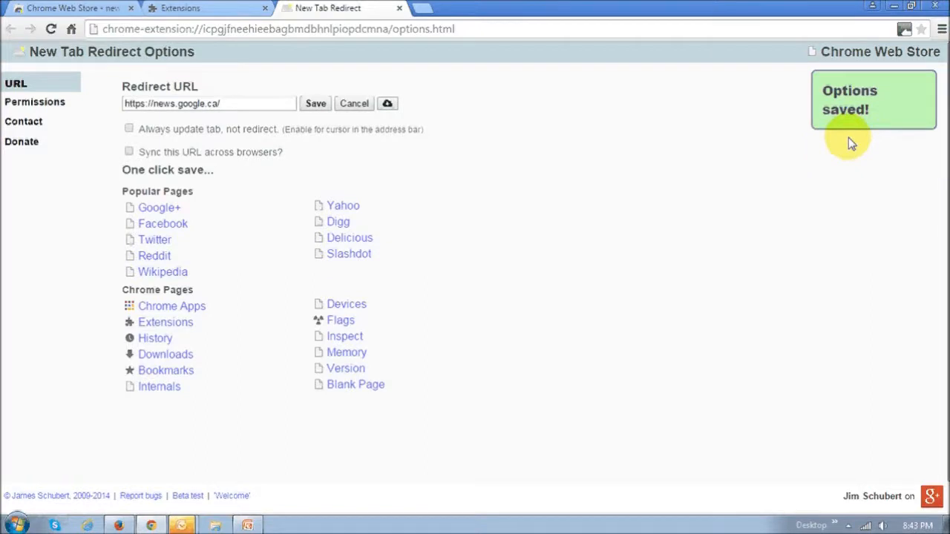
mouse_move(851, 122)
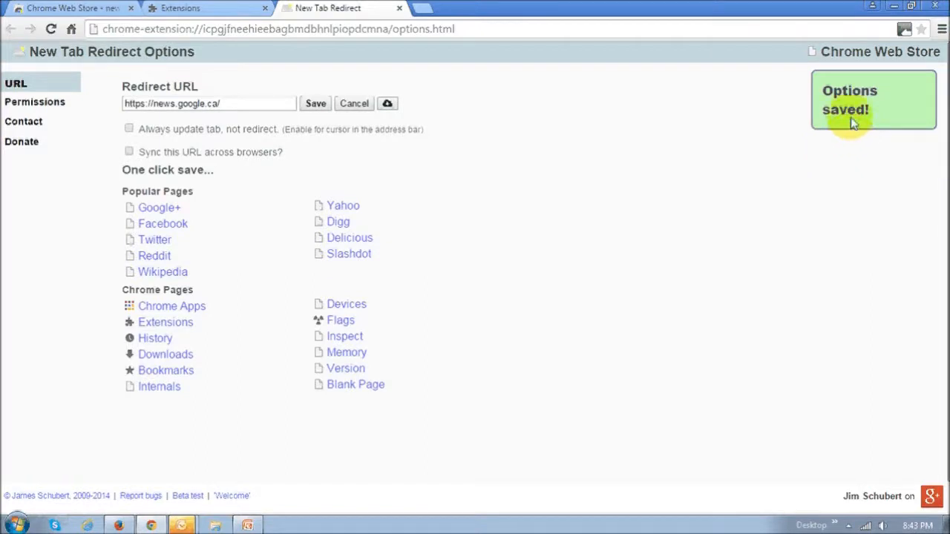
mouse_move(456, 49)
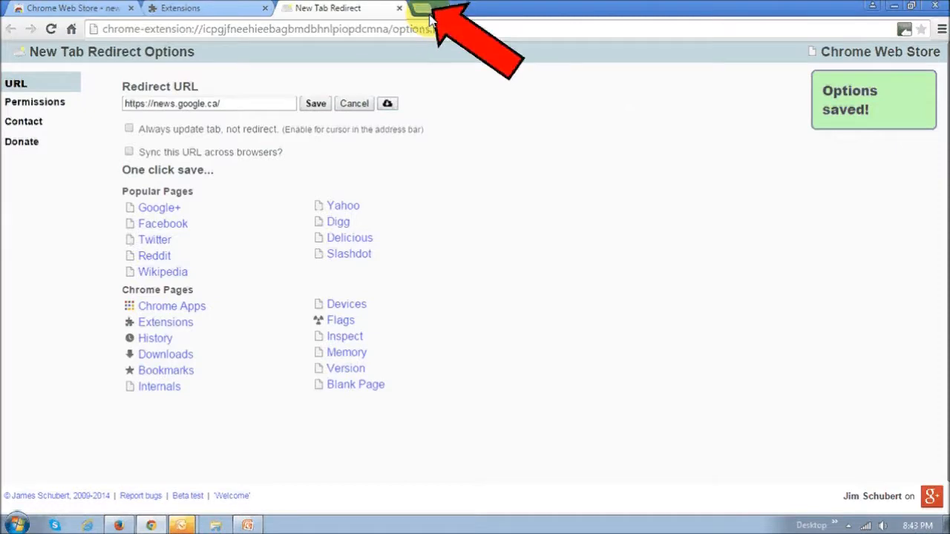
left_click(421, 8)
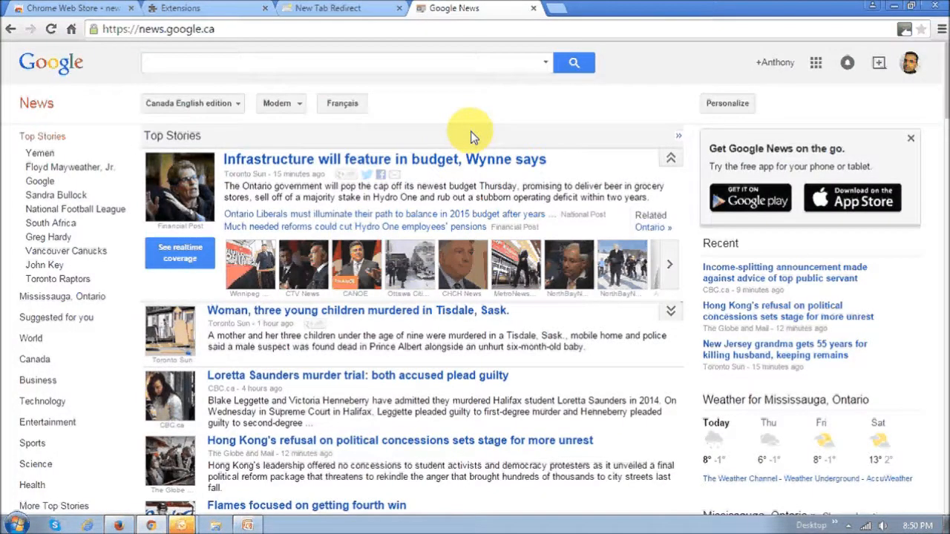
mouse_move(422, 137)
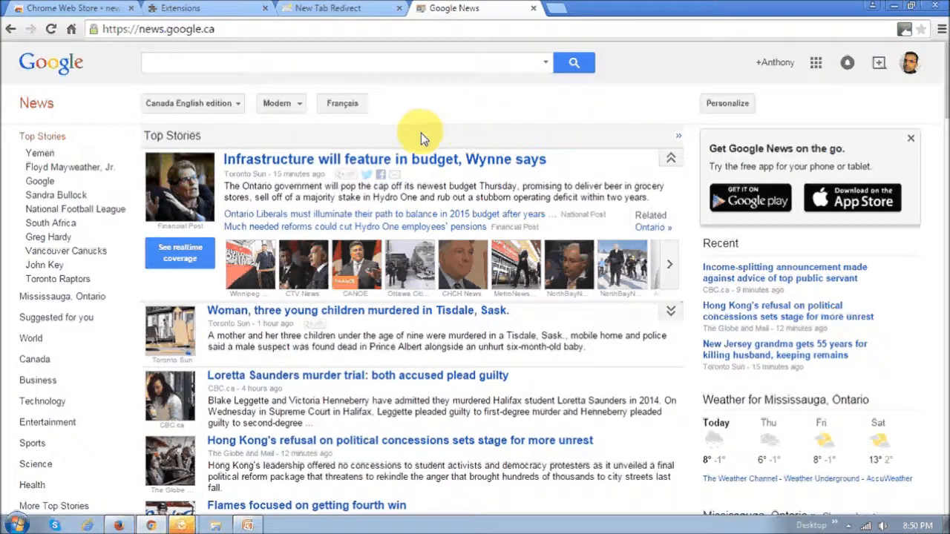
Step: Close the Google News tab to return to the extensions page
left_click(205, 8)
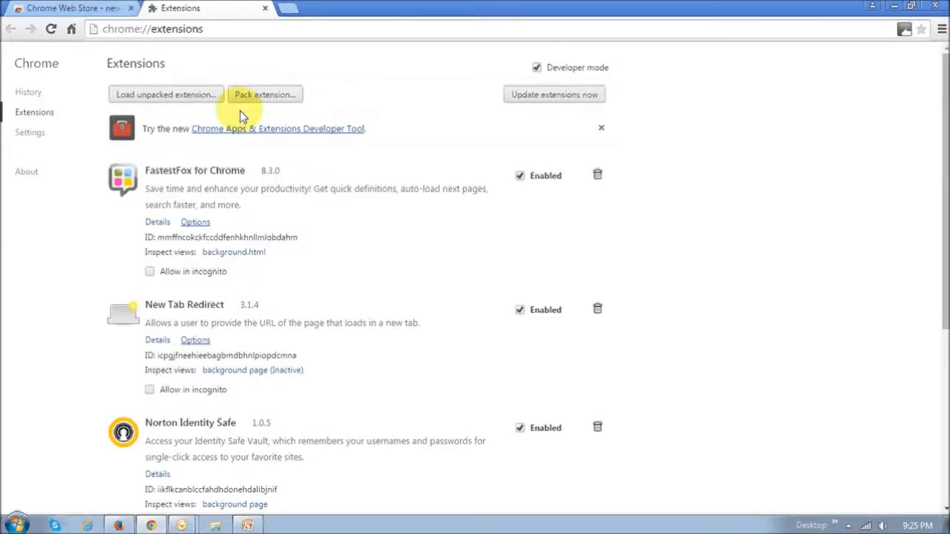
mouse_move(214, 390)
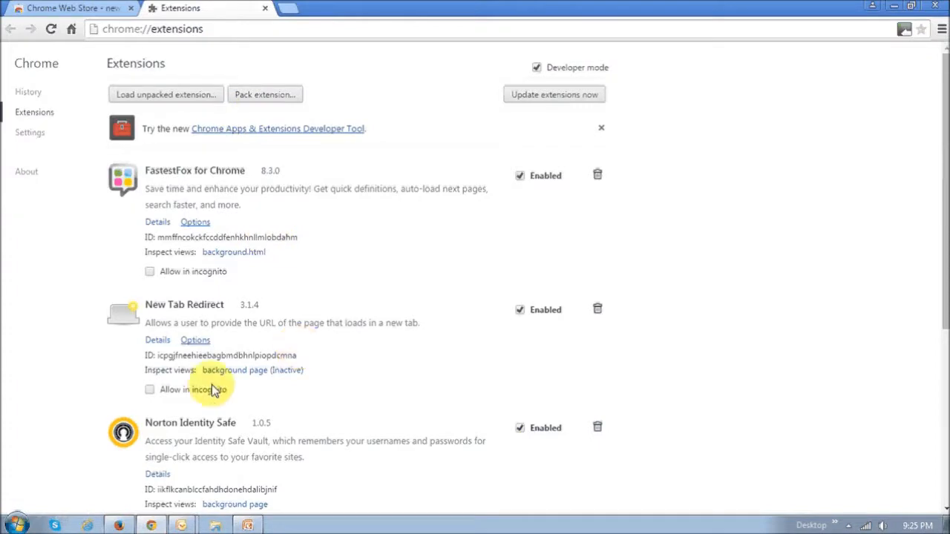